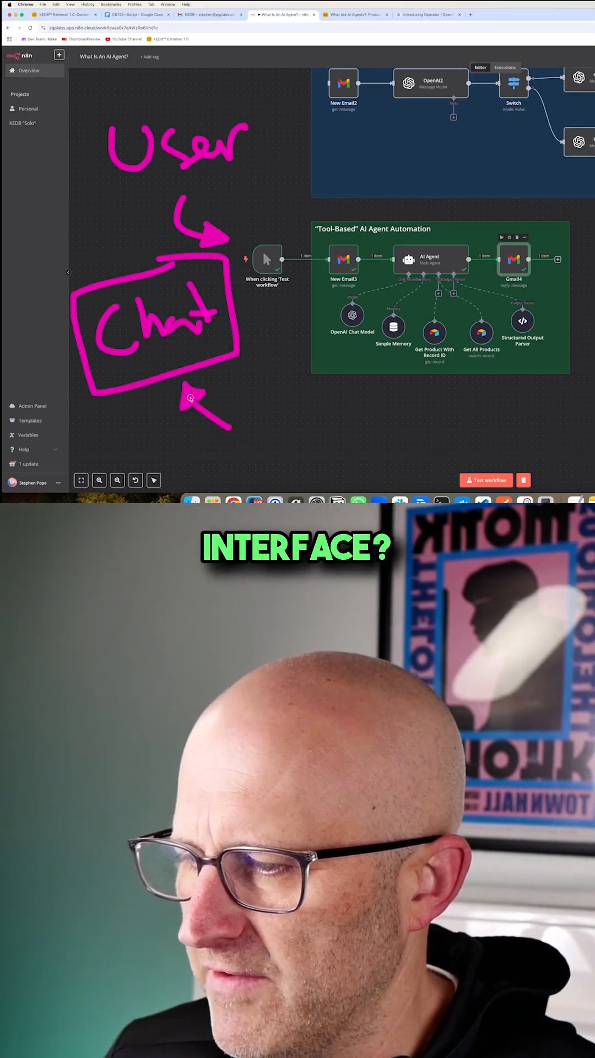
Switch to the Gmail tab showing the agent's KEDB reply with price and support package
left_click(210, 14)
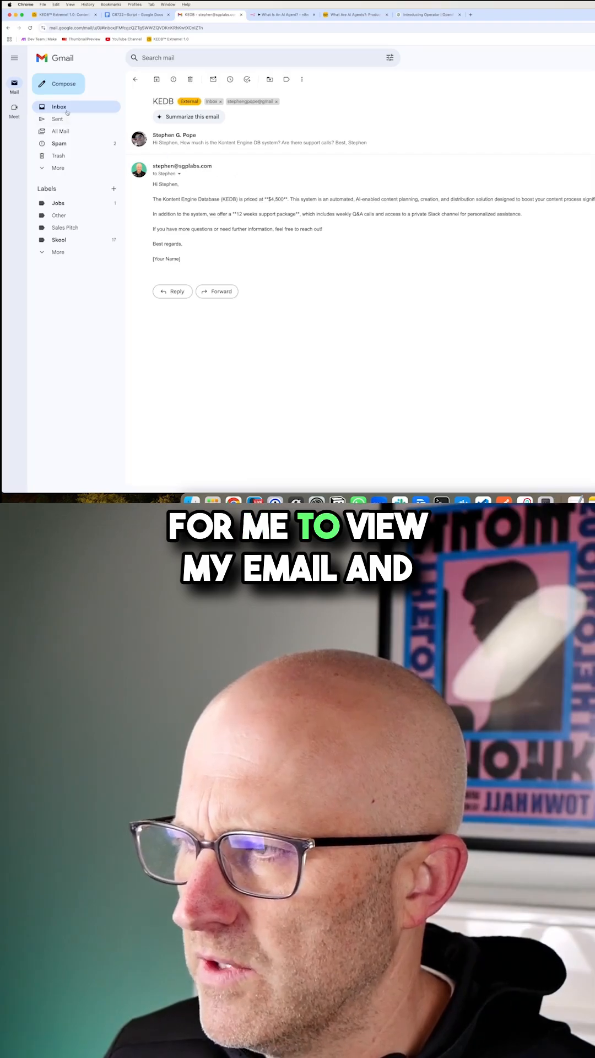
Return to the Gmail inbox listing the KEDB pricing and Refund reply threads
left_click(135, 79)
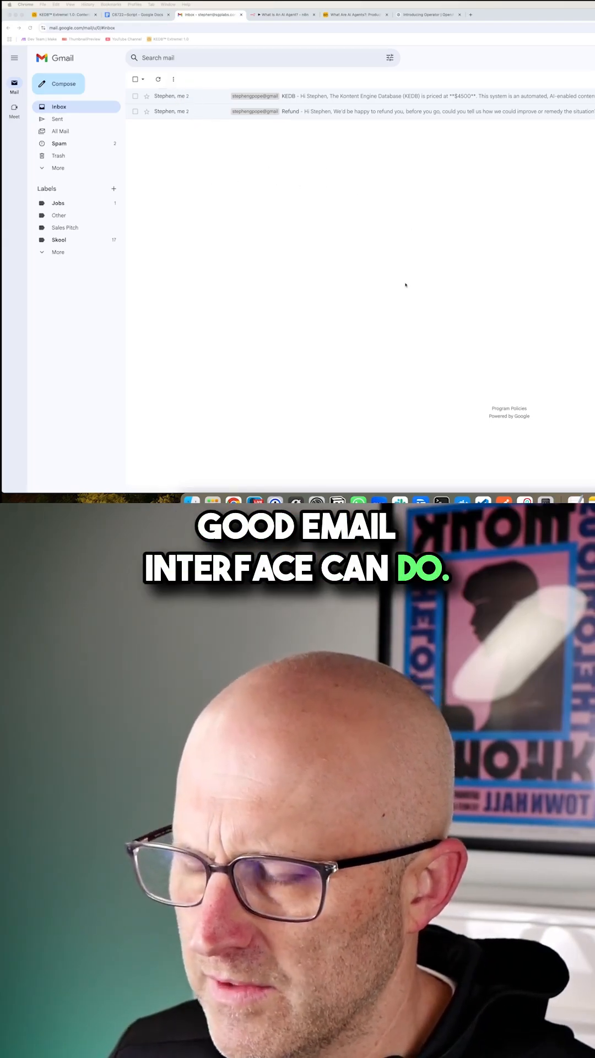
left_click(175, 14)
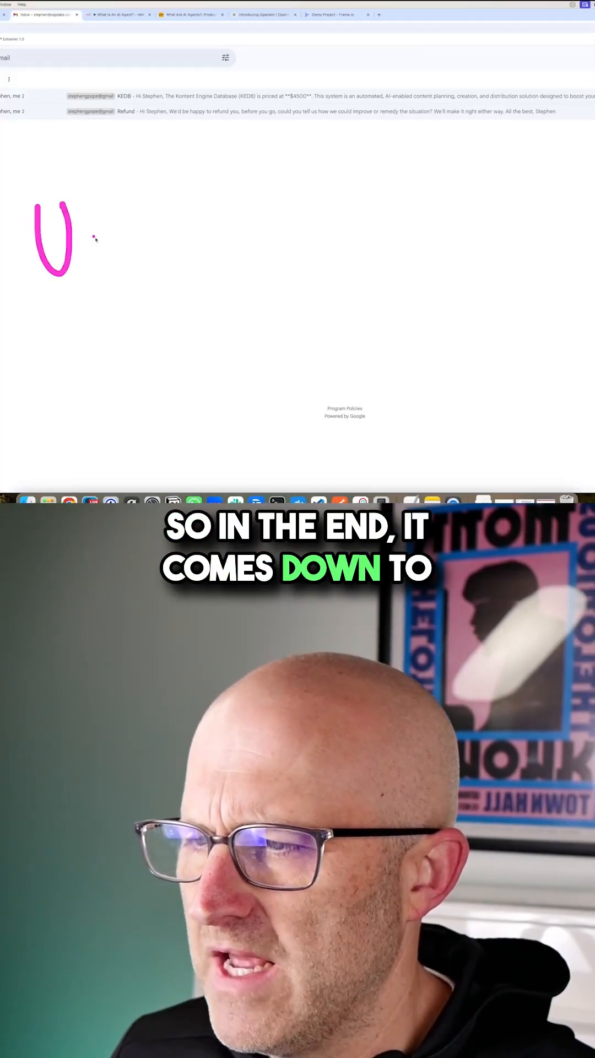
left_click_drag(75, 240, 165, 243)
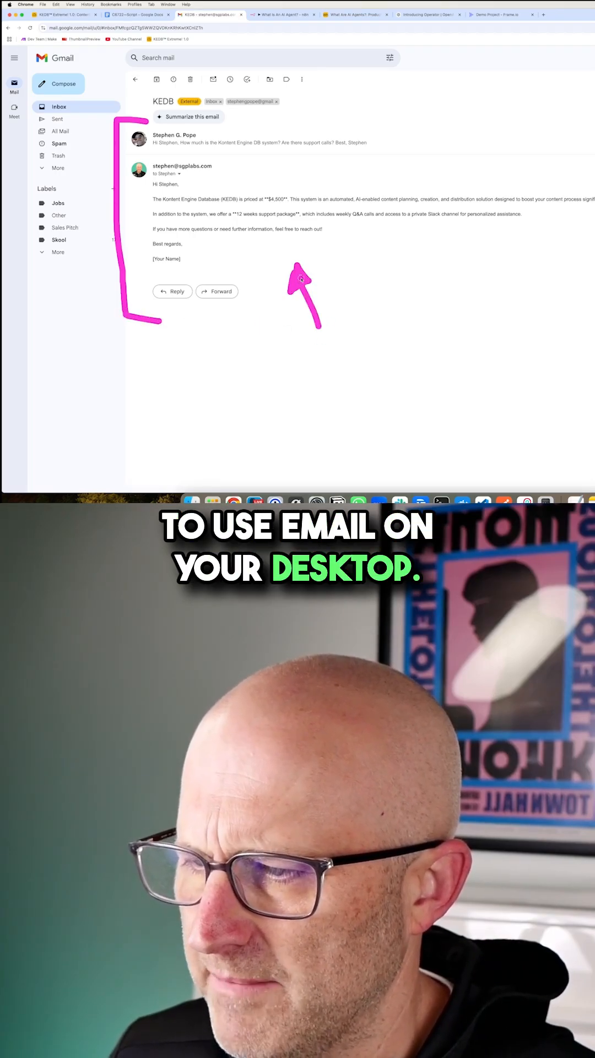
Switch back to the n8n tab showing the email trigger, agent and reply workflow
left_click(284, 14)
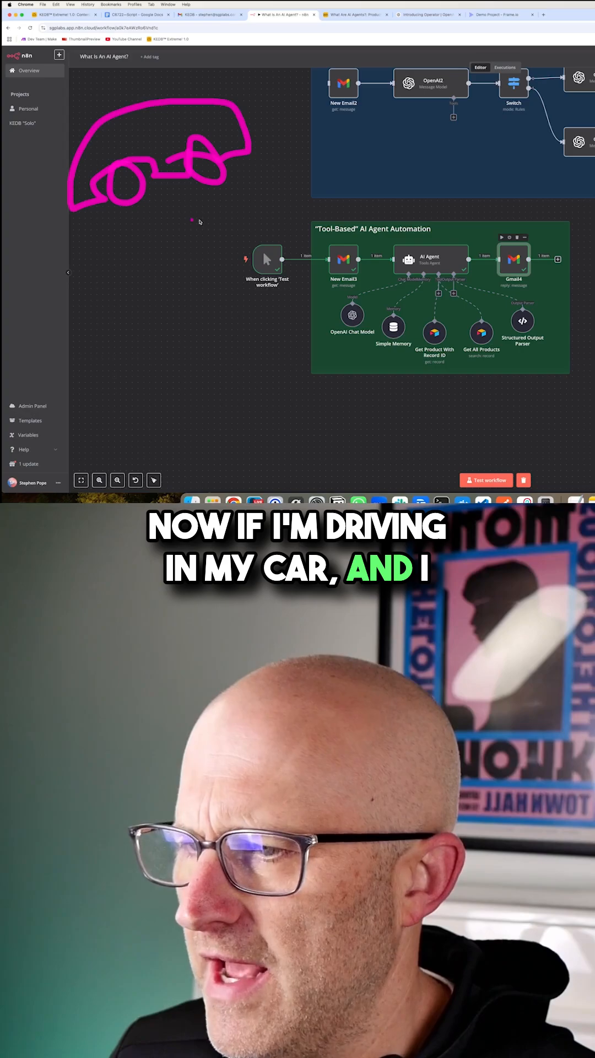